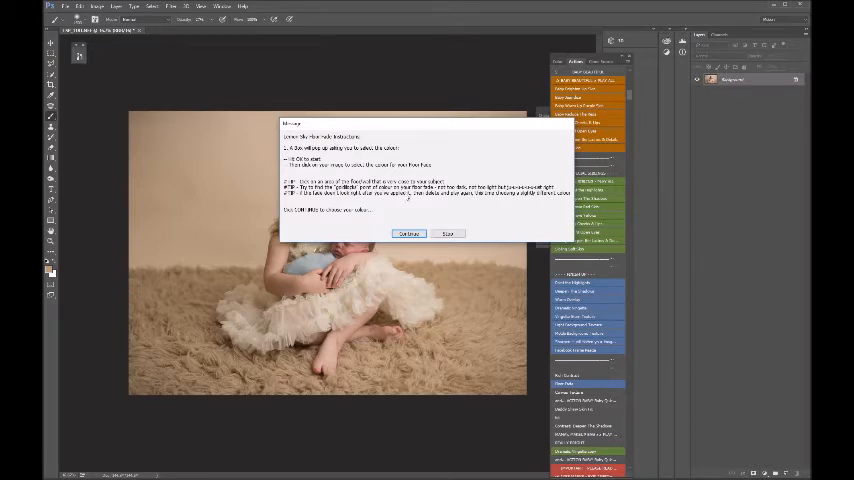
mouse_move(400, 216)
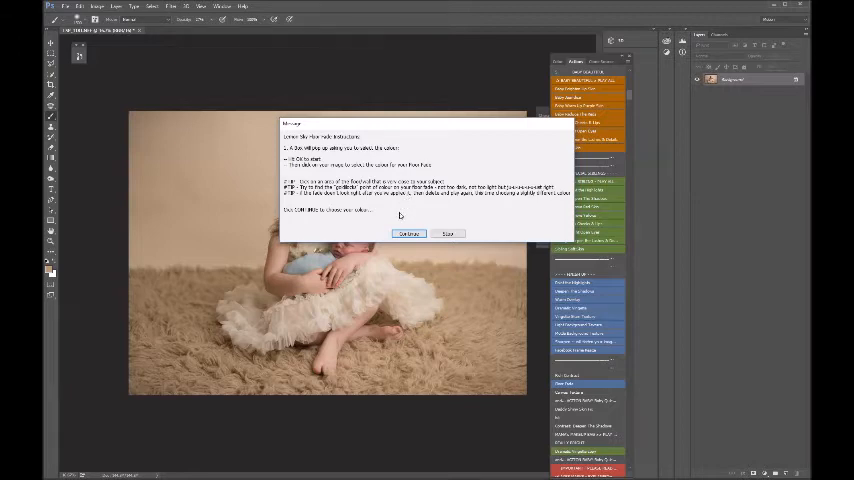
Step: Continue past the Floor Fade action's instructions so it builds the fade layer
left_click(408, 234)
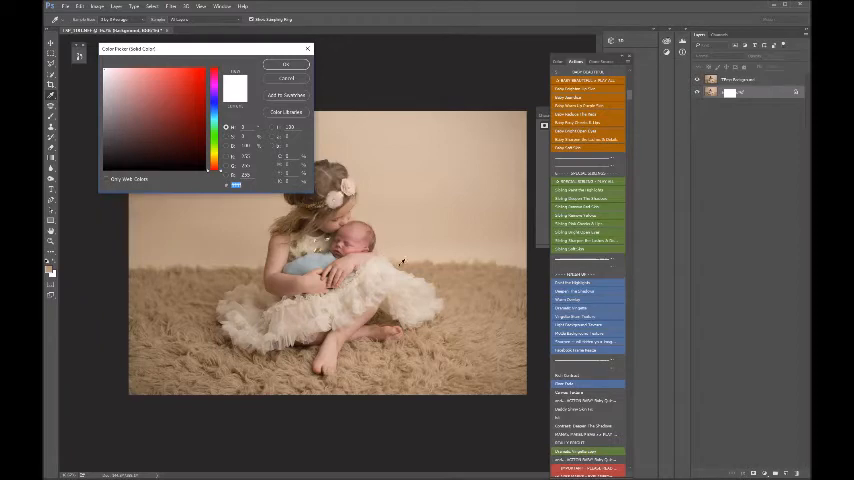
mouse_move(372, 212)
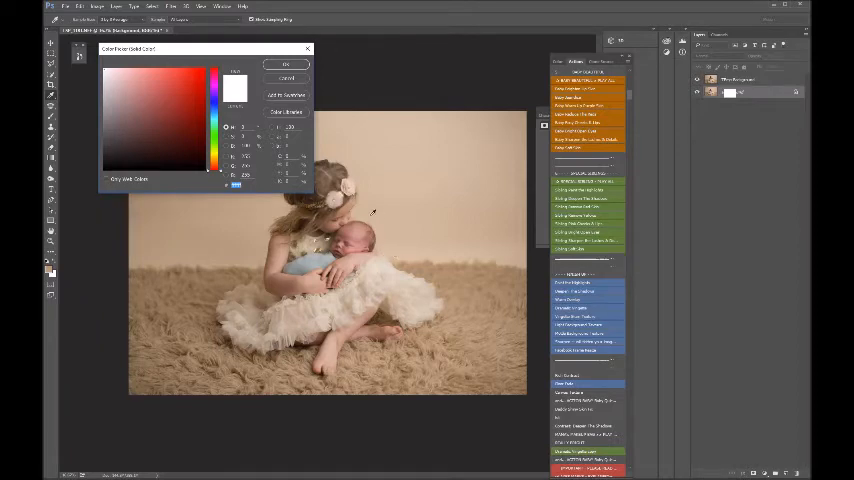
mouse_move(364, 216)
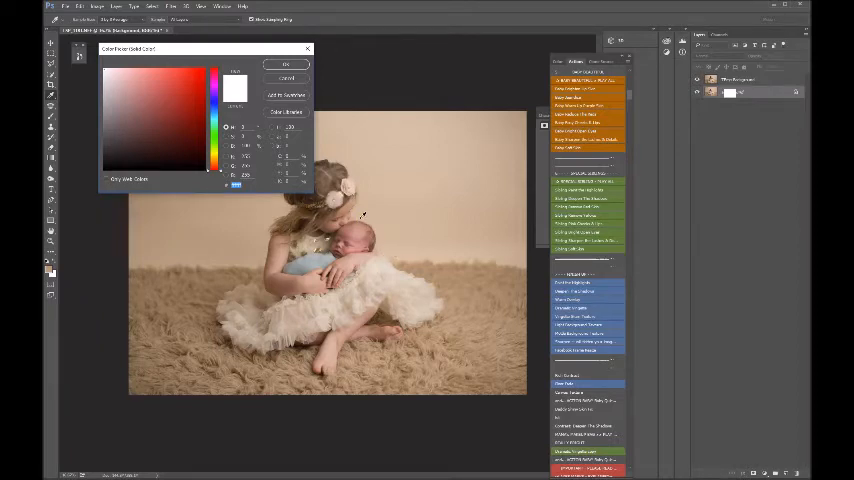
Step: Accept the backdrop fill colour and let the action blend the floor line into the rug
left_click(286, 64)
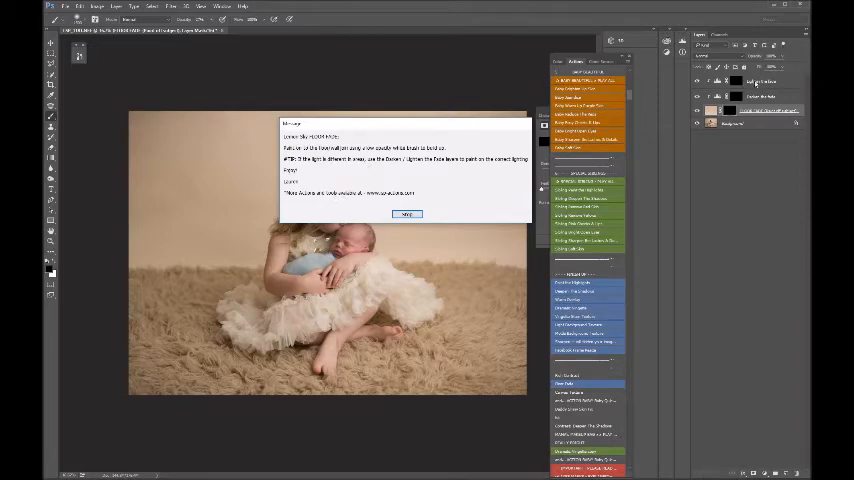
left_click(408, 214)
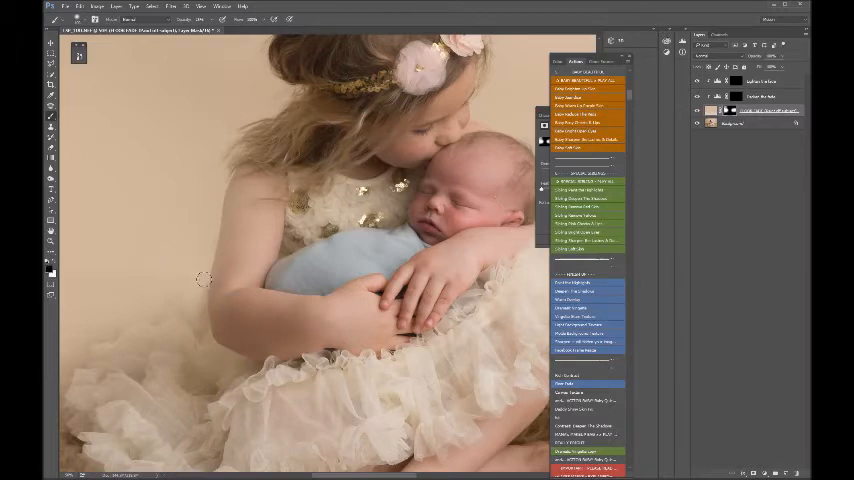
mouse_move(100, 268)
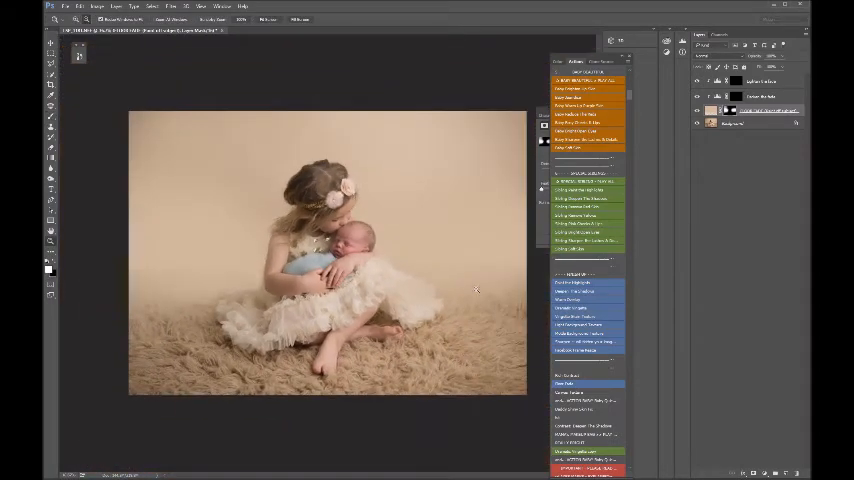
left_click(698, 112)
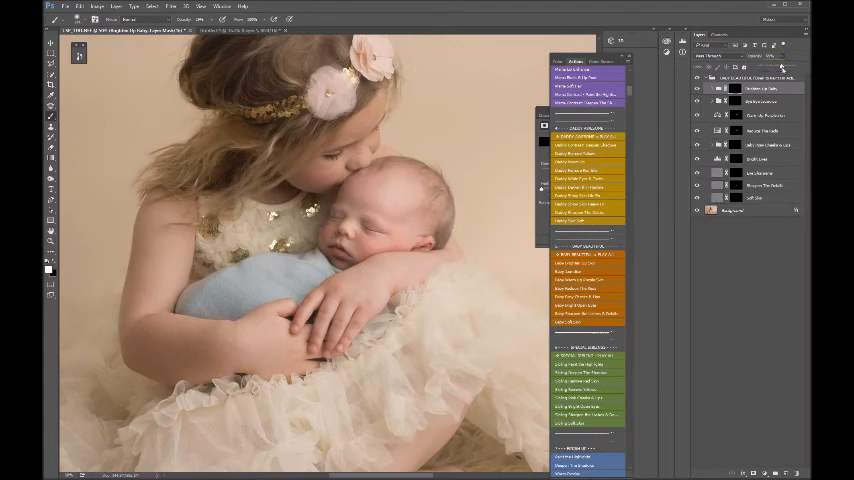
Step: Work through the skin action layers, adjusting their masks over the baby's skin
left_click(370, 240)
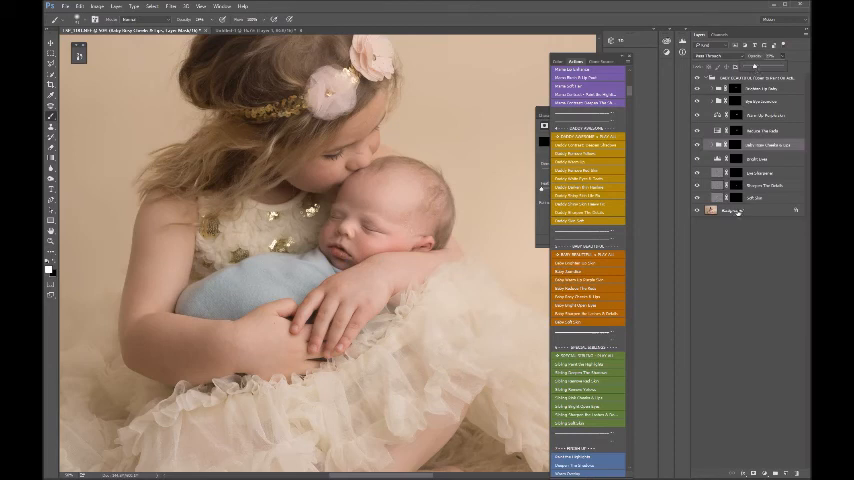
left_click(760, 172)
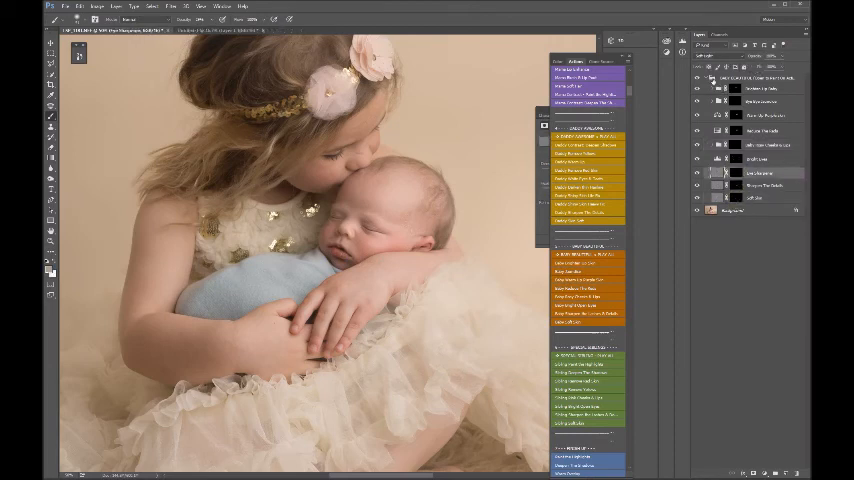